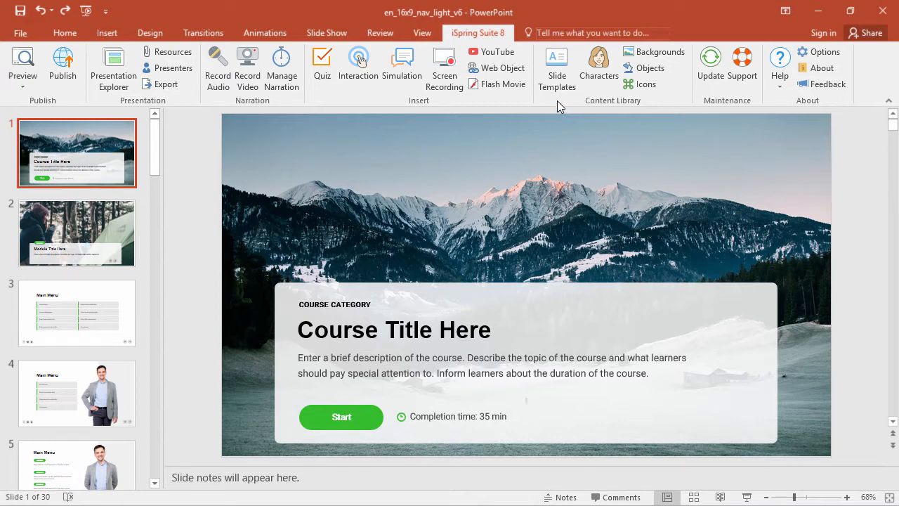
- Open iSpring Slide Templates and browse the Urban, Ecological and scenario template collections
left_click(556, 67)
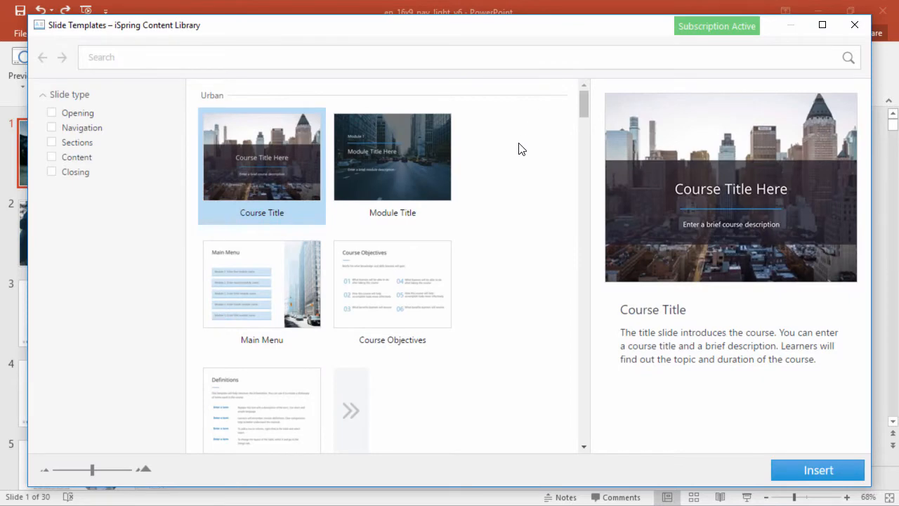
scroll("down", 3)
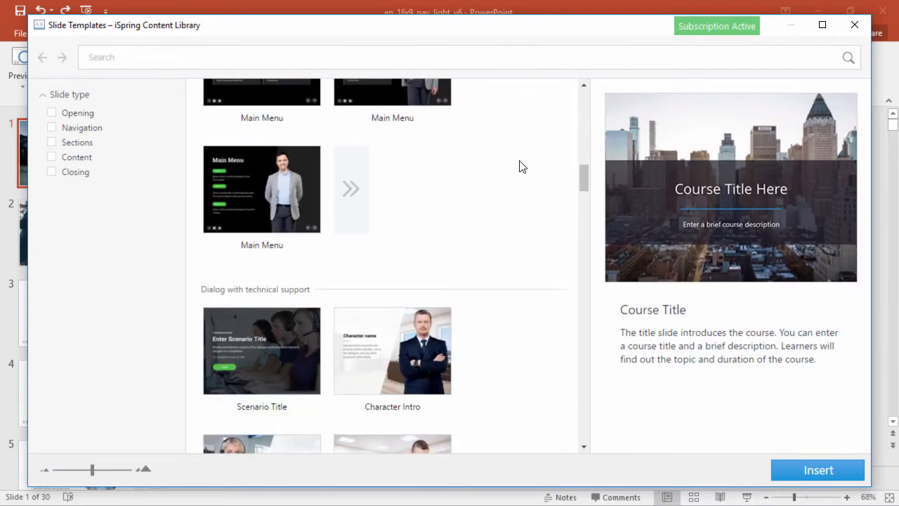
scroll("down", 3)
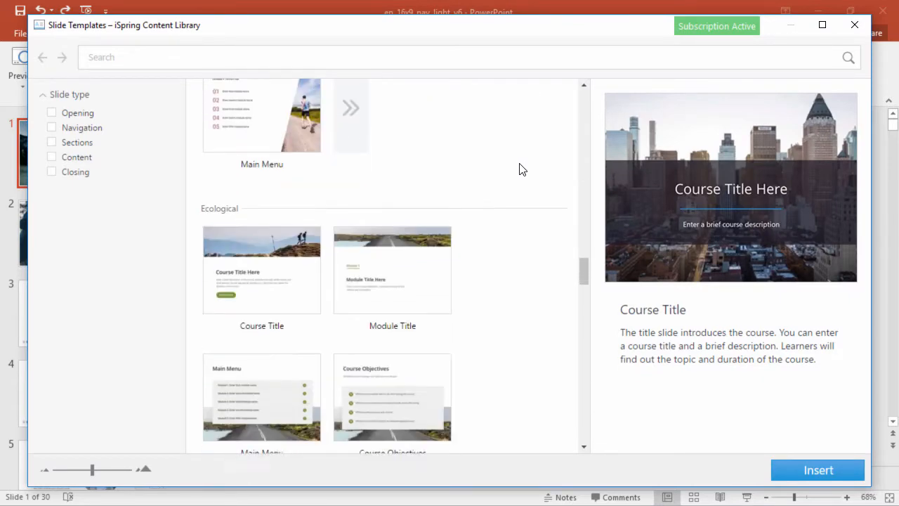
scroll("down", 3)
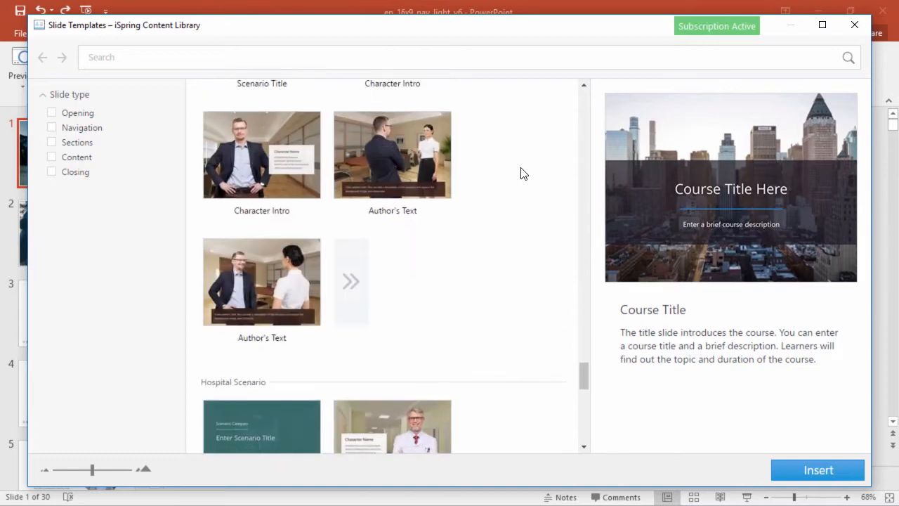
scroll("down", 3)
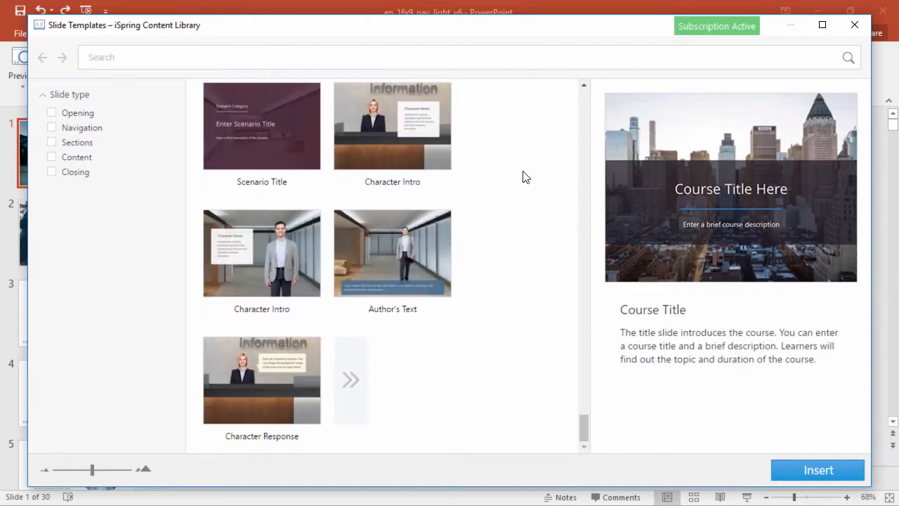
mouse_move(855, 25)
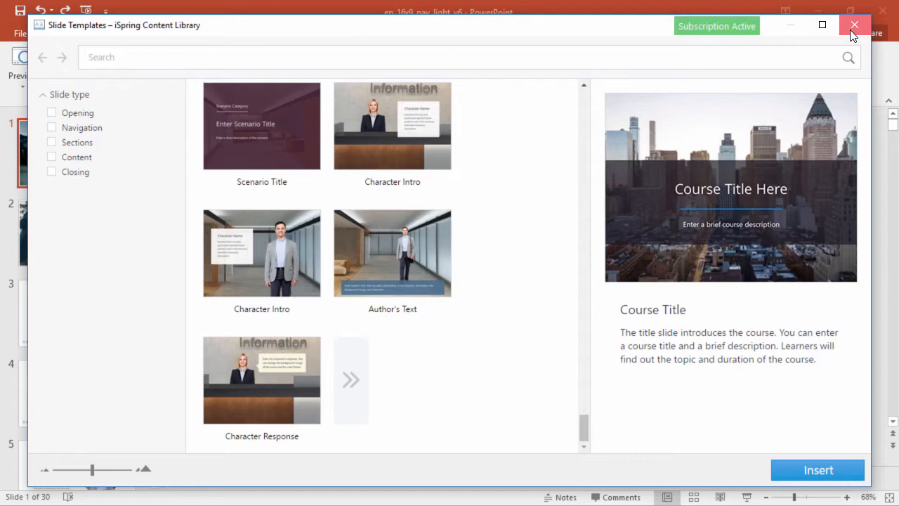
- Close the template library and review slide 2 (Module Title Here) and slide 3 (Main Menu)
left_click(855, 25)
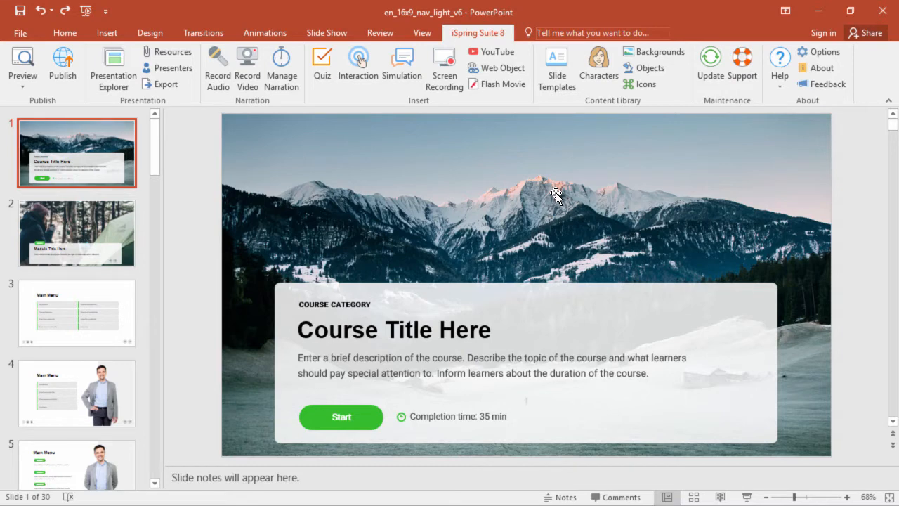
left_click(76, 234)
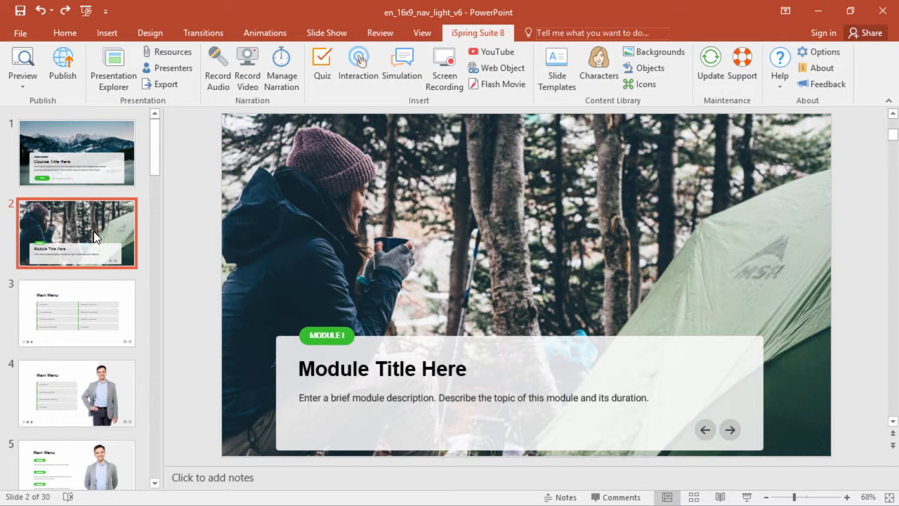
left_click(78, 313)
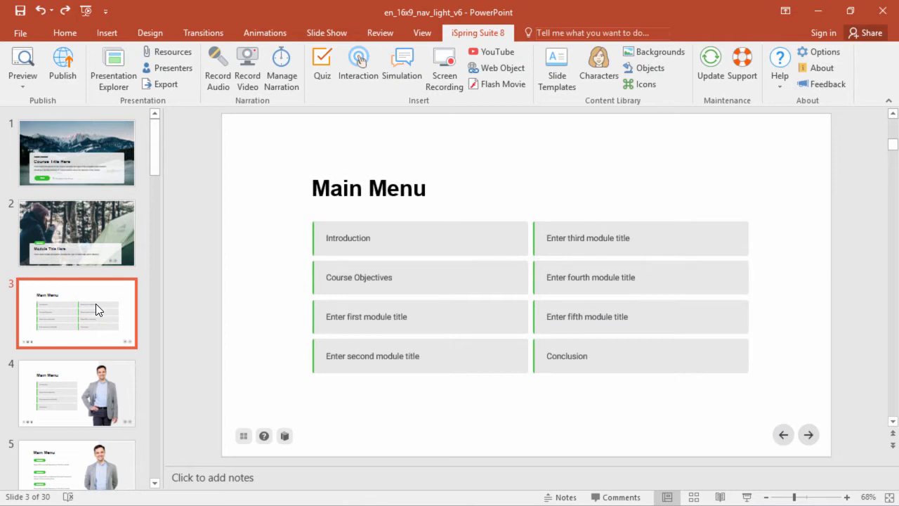
mouse_move(143, 152)
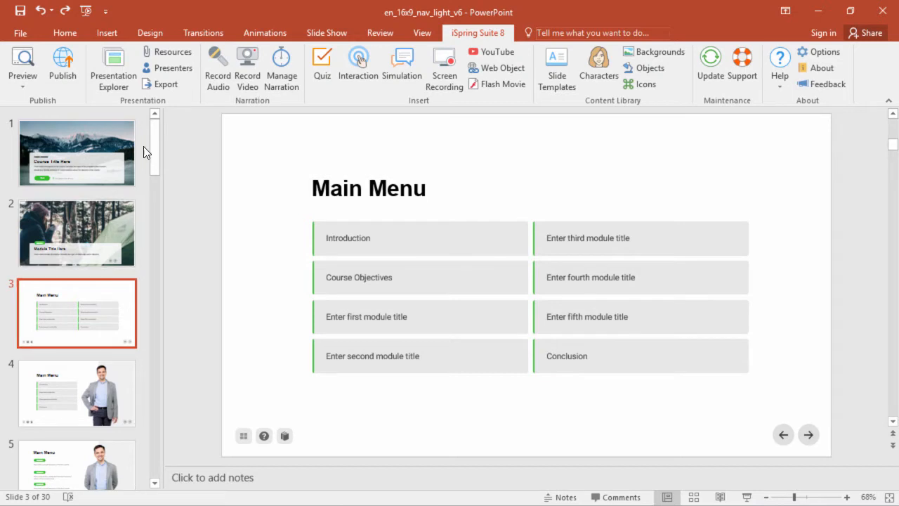
- Look over the Design themes and variants, then view slide 5's presenter Main Menu
left_click(150, 32)
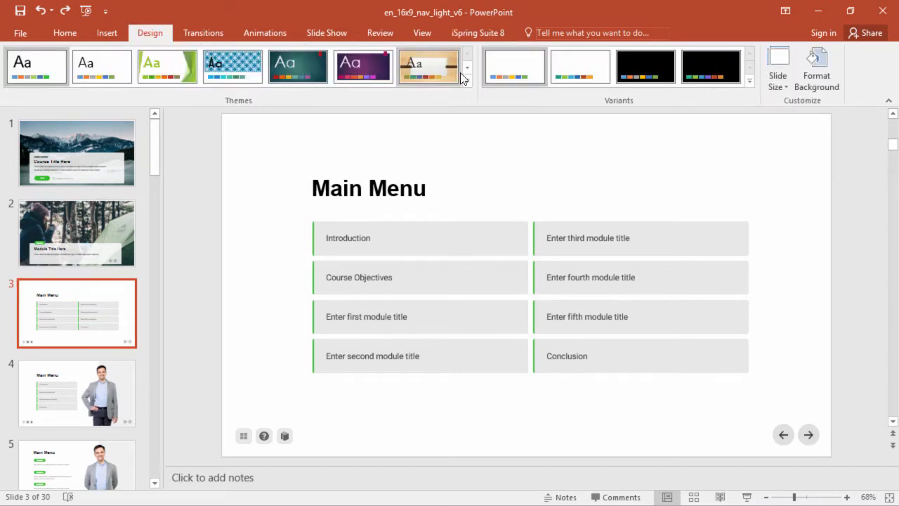
left_click(467, 79)
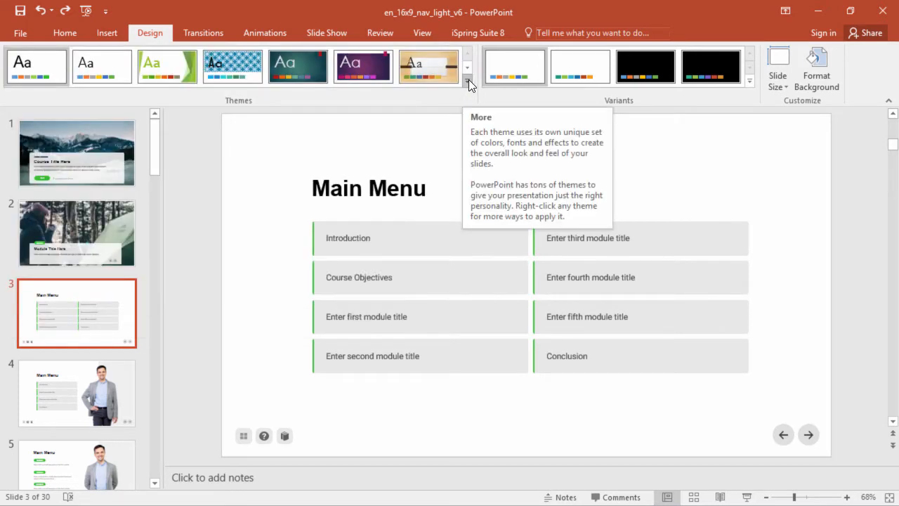
left_click(77, 393)
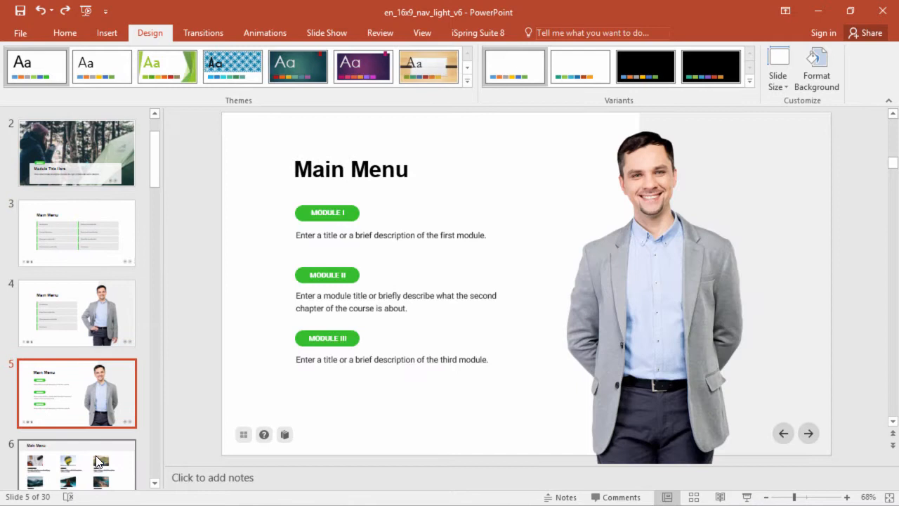
right_click(326, 212)
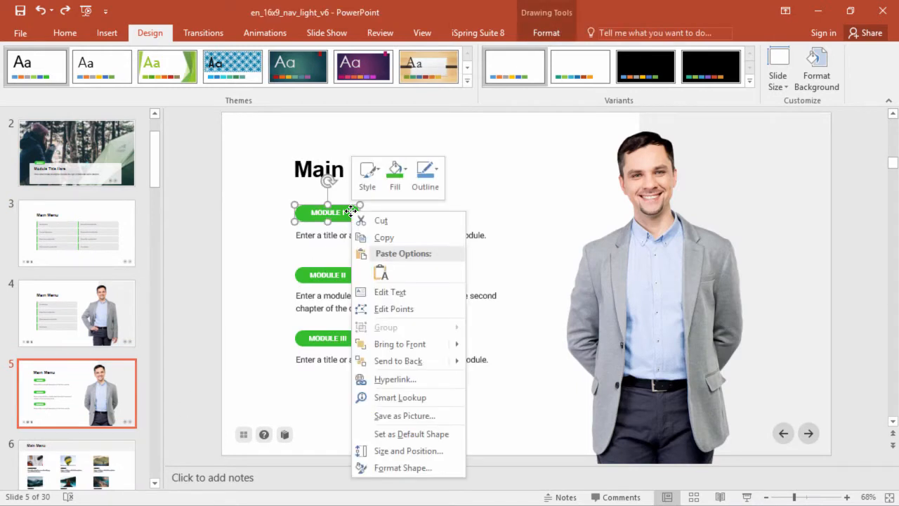
left_click(395, 176)
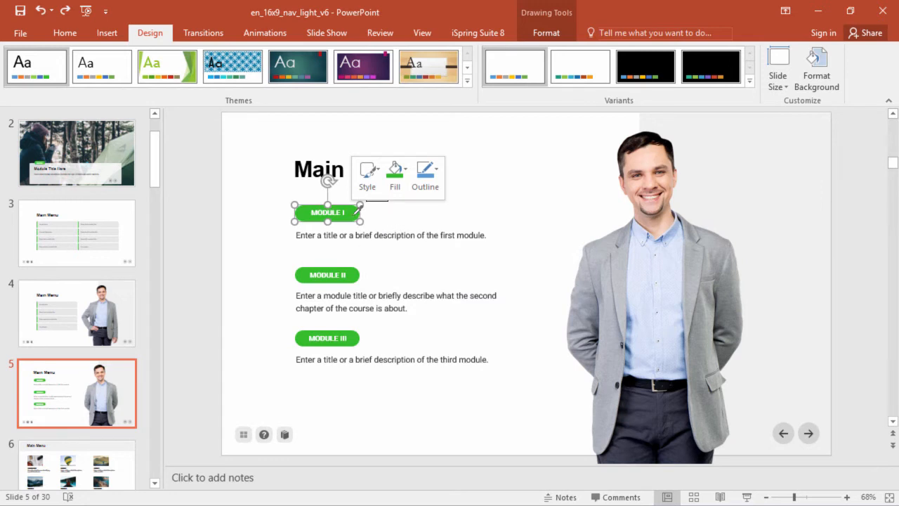
right_click(327, 212)
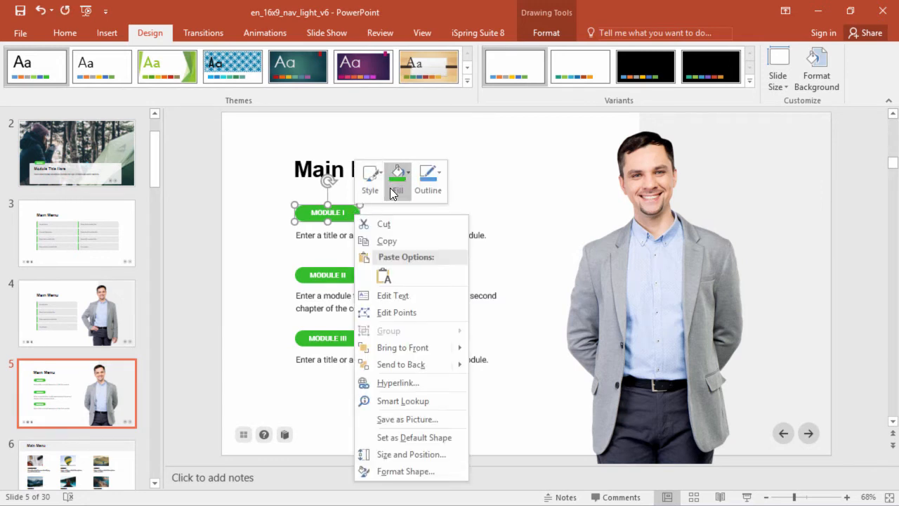
left_click(398, 176)
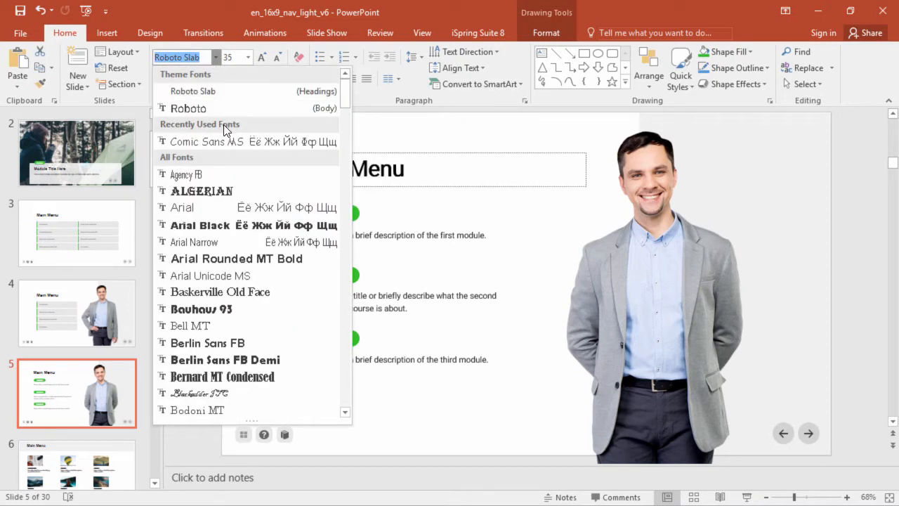
mouse_move(248, 275)
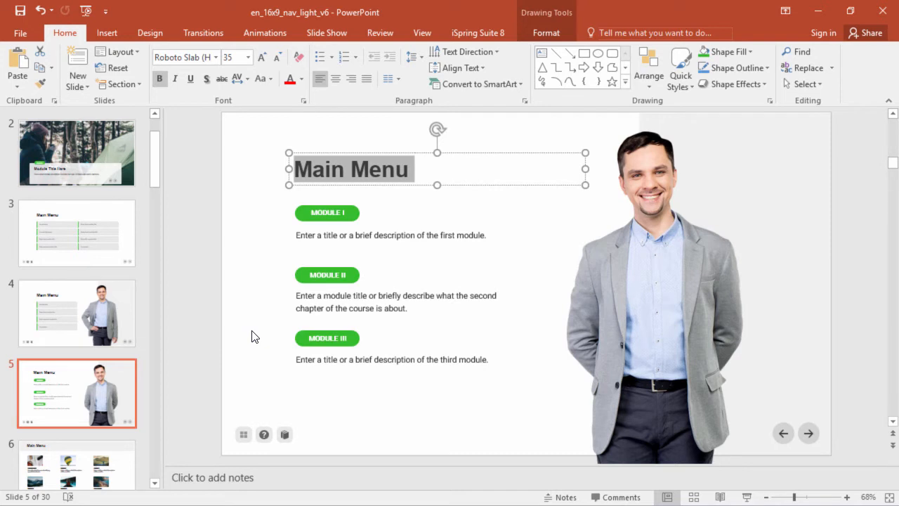
left_click(390, 235)
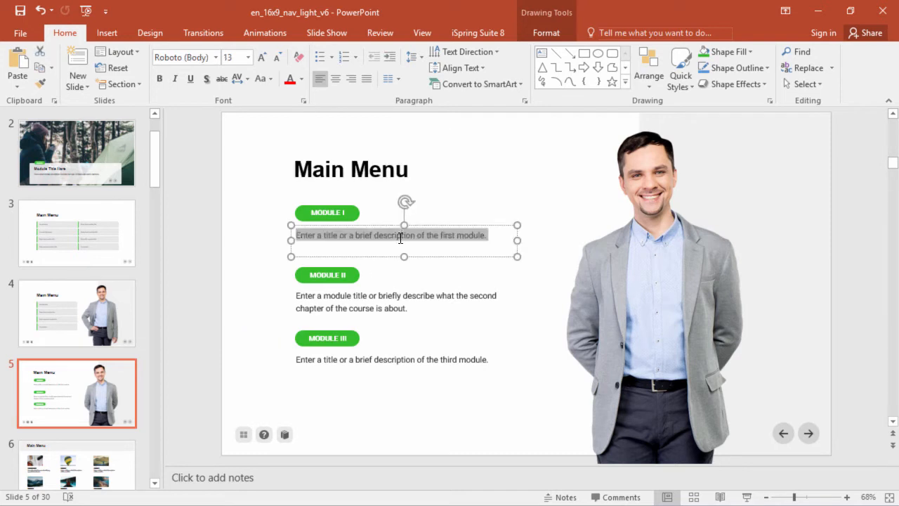
left_click(351, 168)
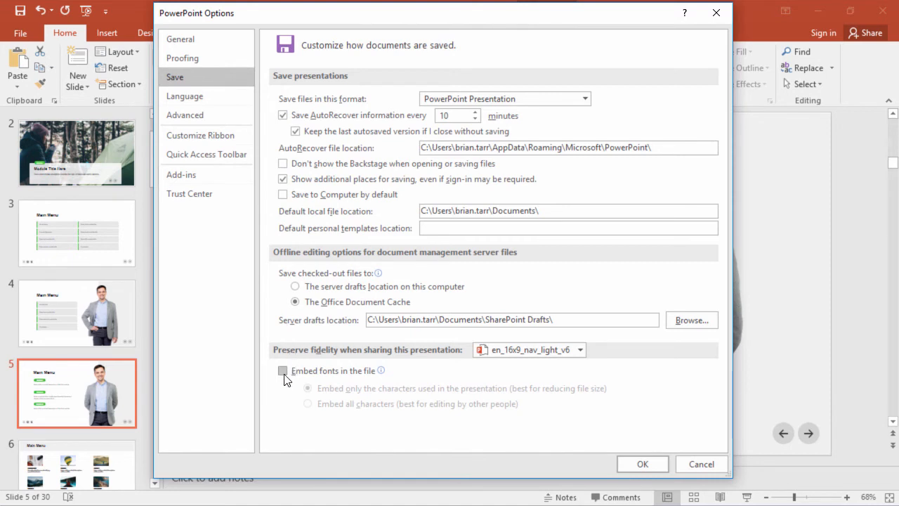
- Turn on font embedding in the saved file, embedding all characters
left_click(282, 370)
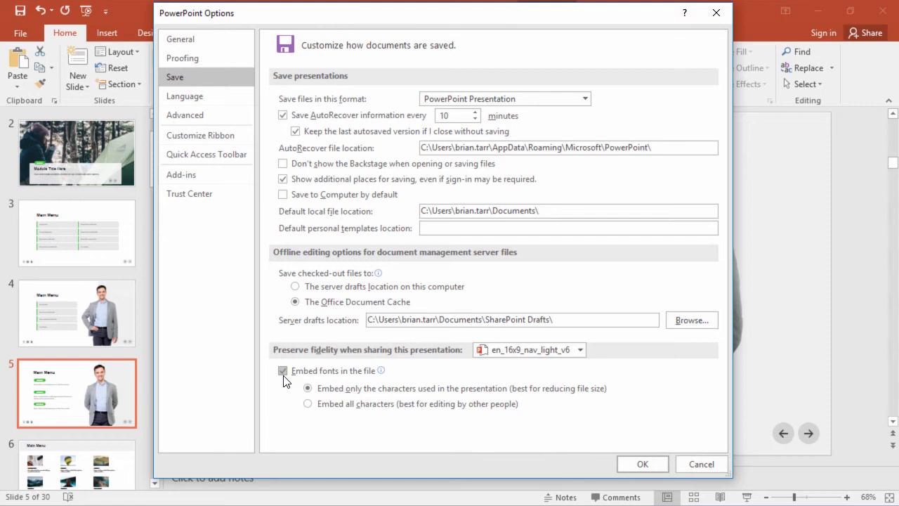
left_click(308, 404)
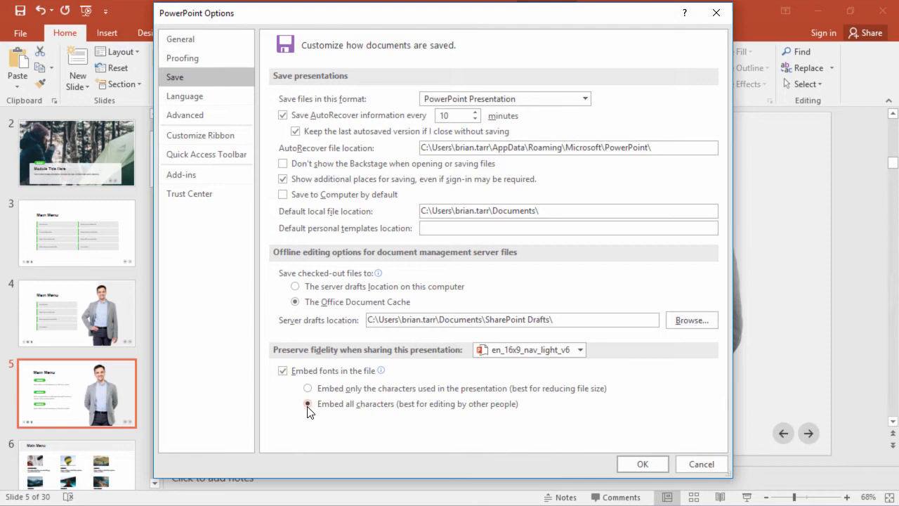
left_click(642, 464)
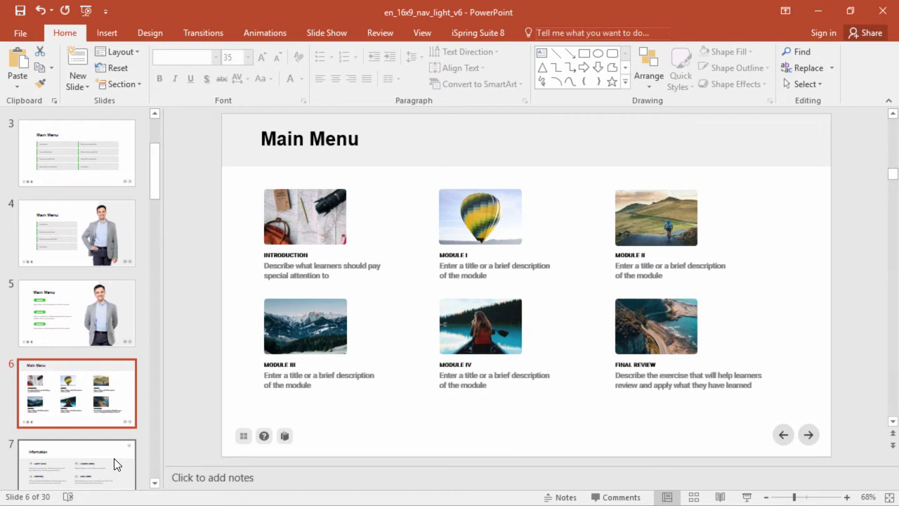
- Select the INTRODUCTION picture on slide 6 and show ruler, gridlines and guides
left_click(305, 217)
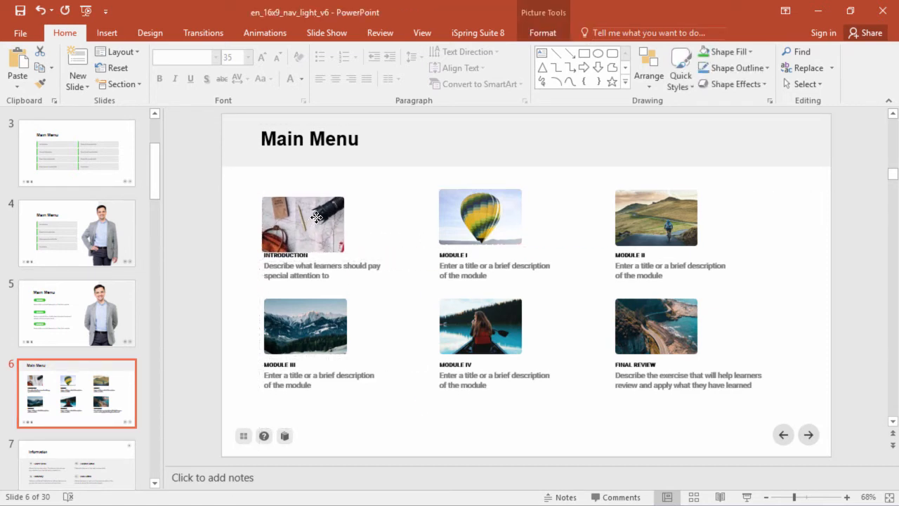
left_click(302, 224)
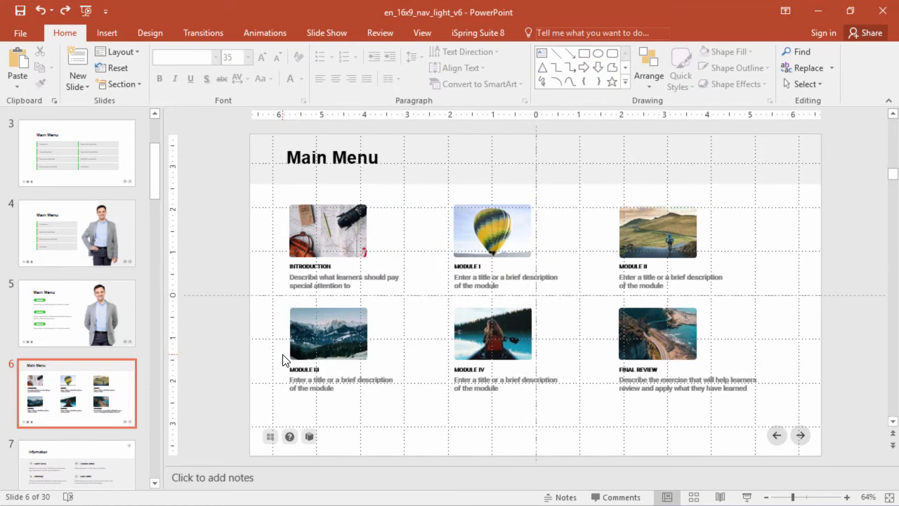
mouse_move(433, 286)
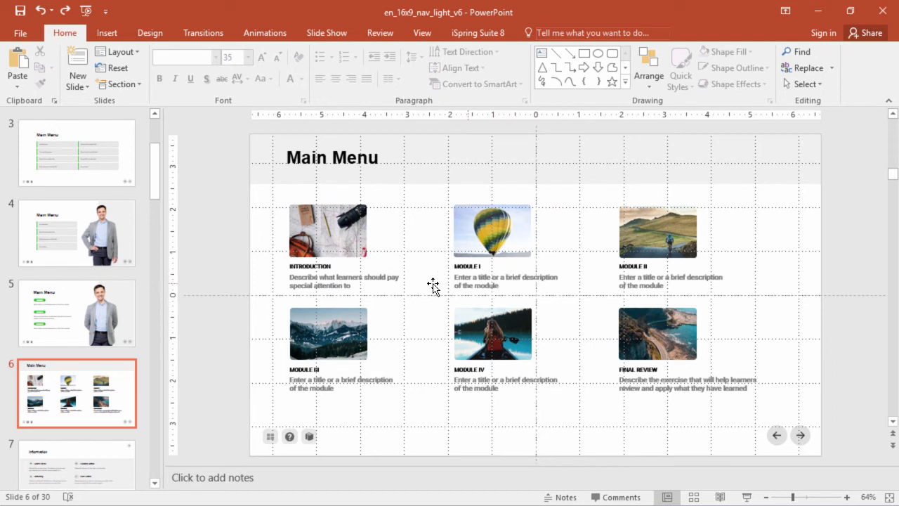
mouse_move(384, 299)
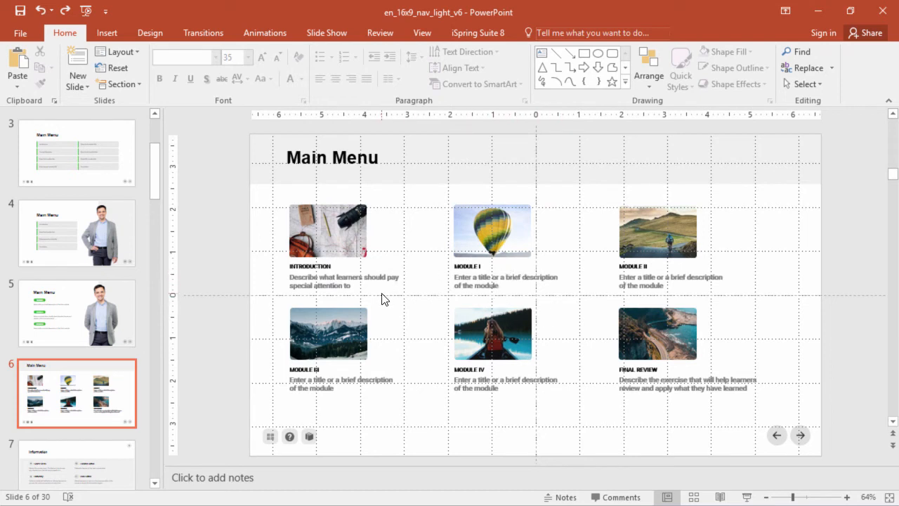